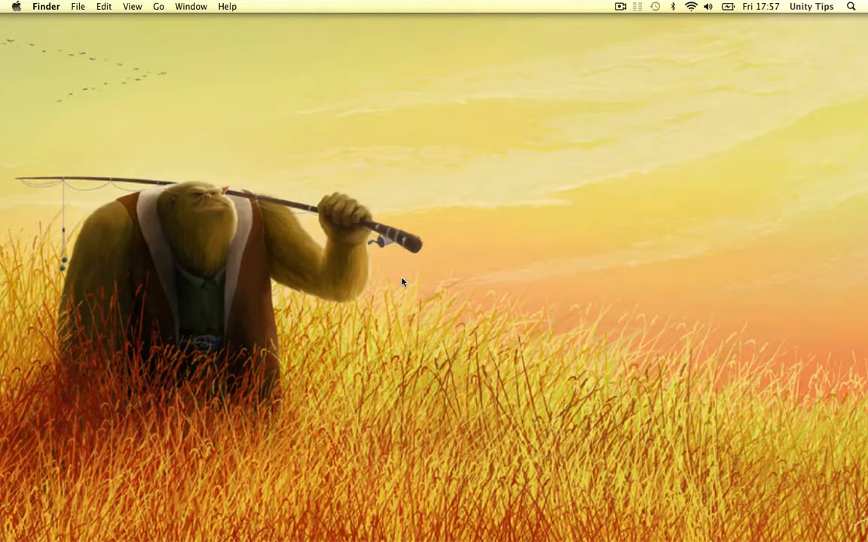
mouse_move(497, 172)
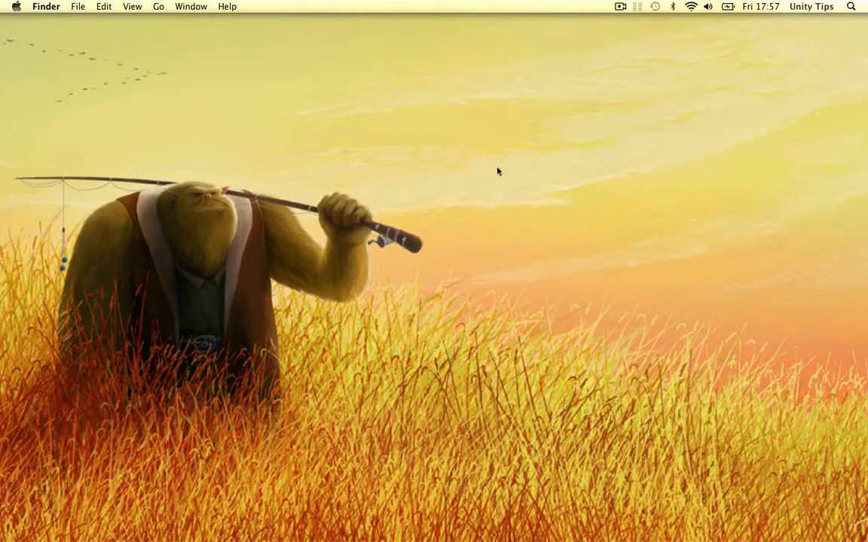
mouse_move(300, 205)
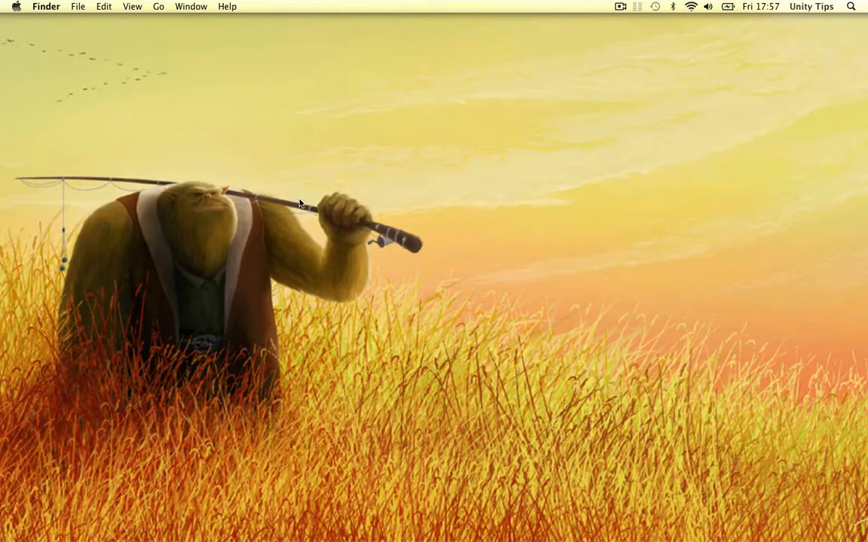
mouse_move(309, 202)
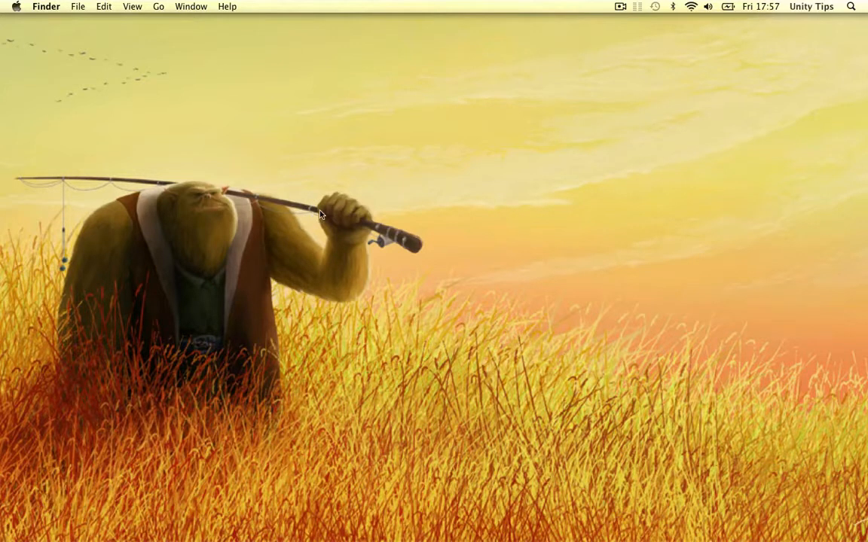
mouse_move(322, 382)
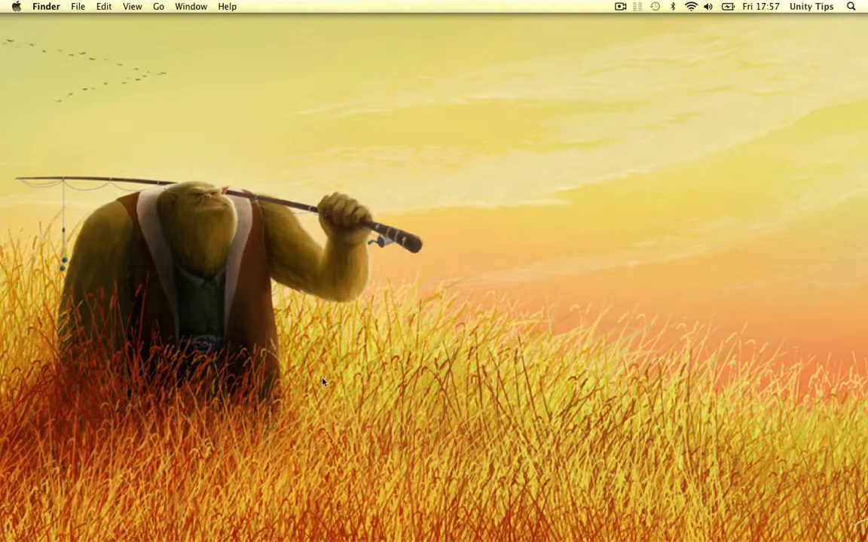
mouse_move(335, 525)
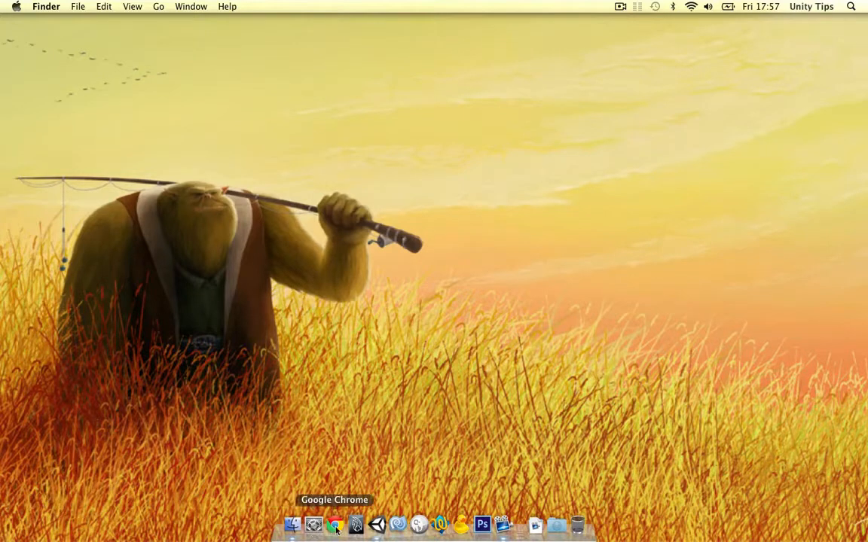
mouse_move(355, 524)
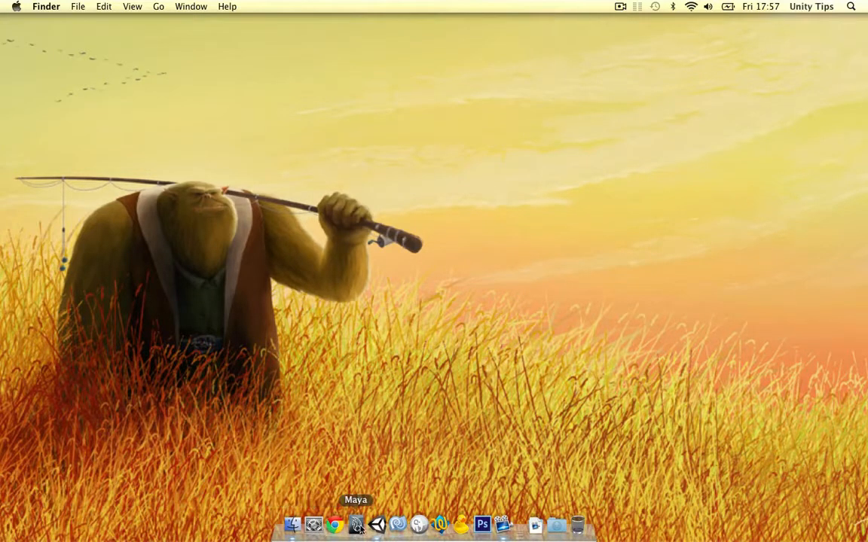
mouse_move(377, 525)
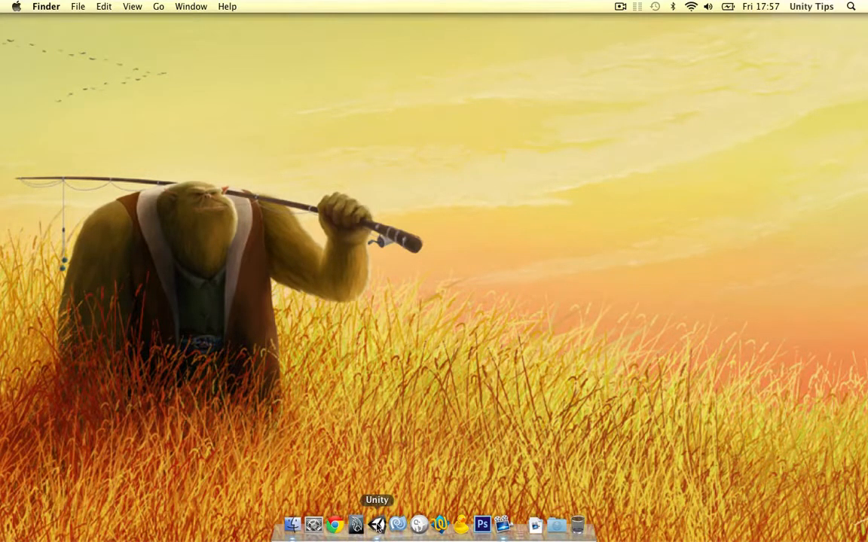
mouse_move(398, 525)
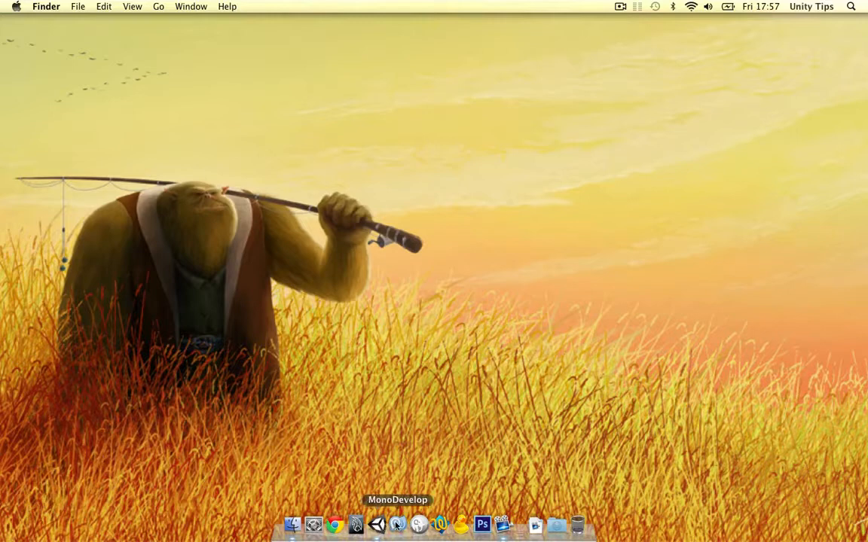
mouse_move(356, 524)
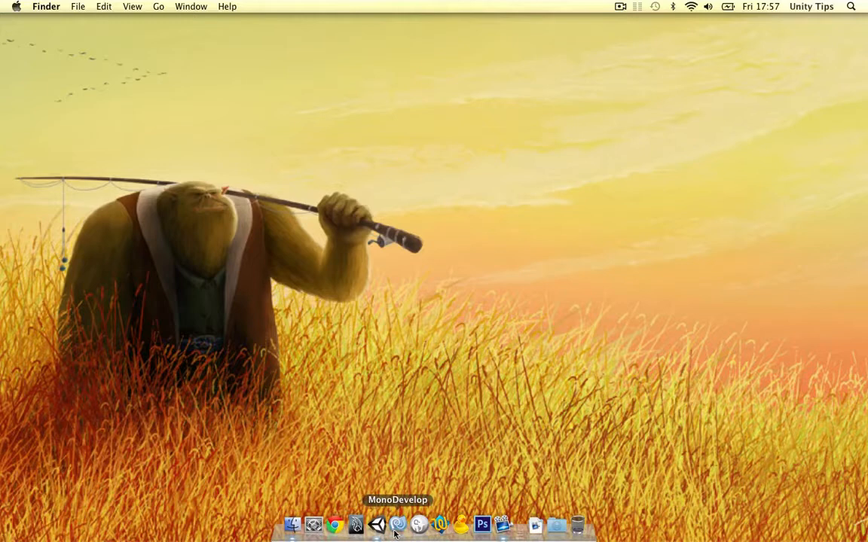
mouse_move(418, 524)
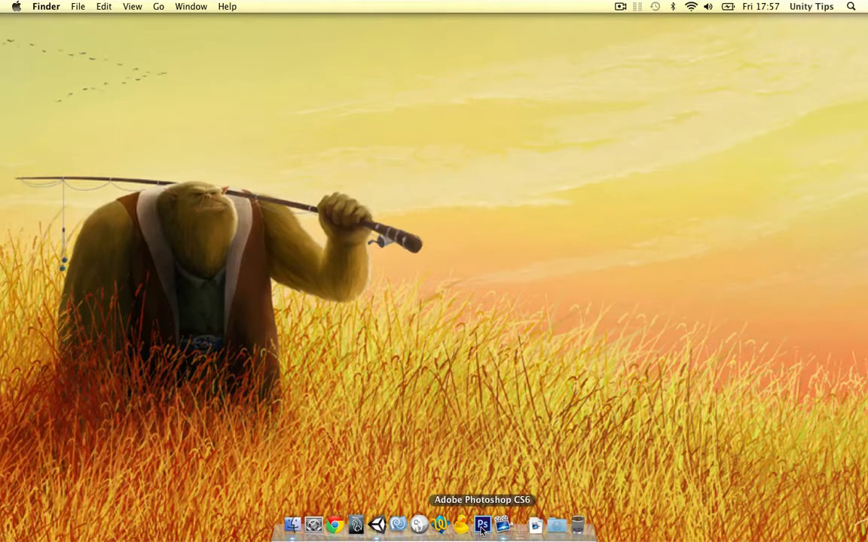
mouse_move(335, 524)
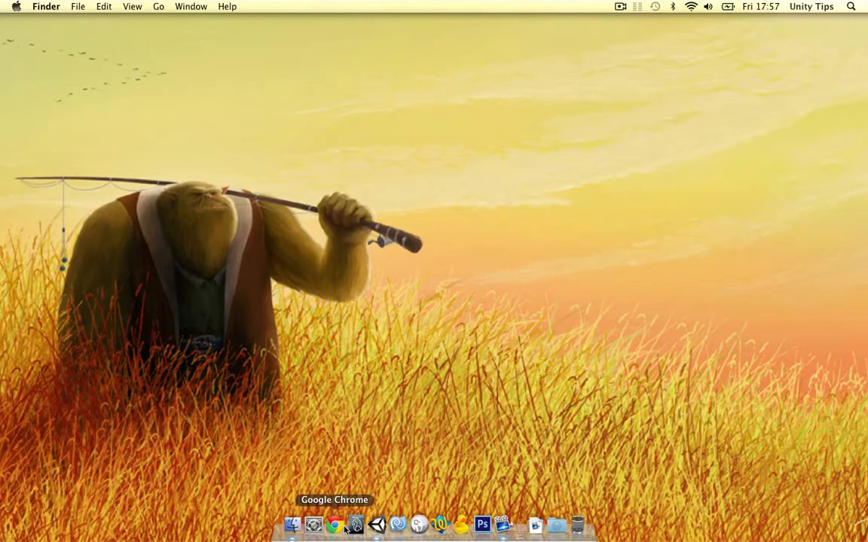
mouse_move(410, 440)
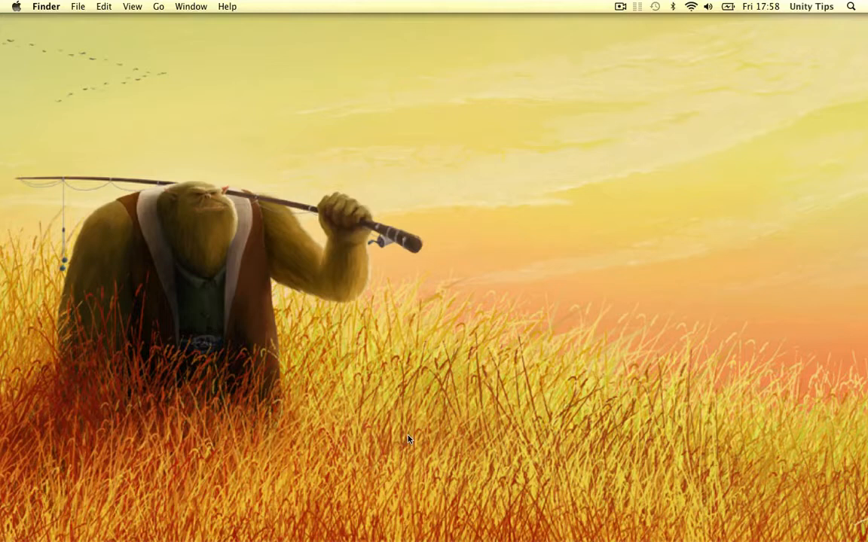
mouse_move(714, 85)
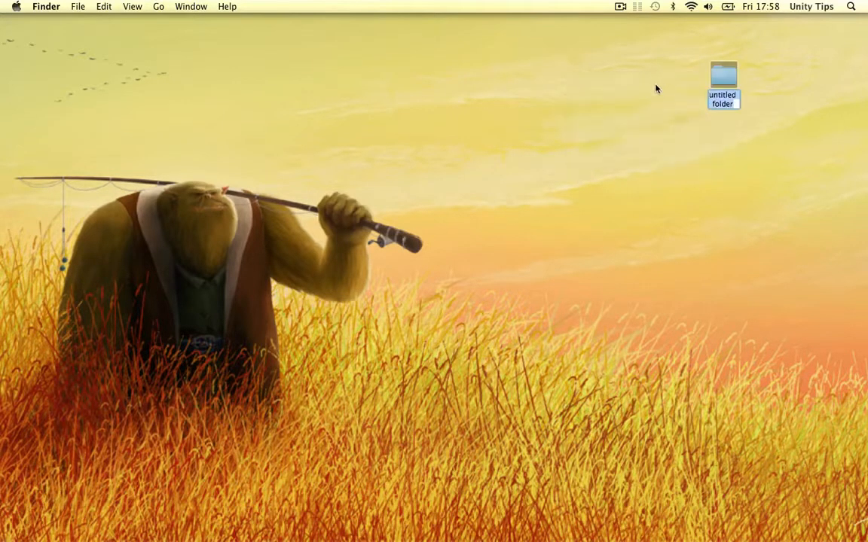
- Move the new Previous Projects folder to the desktop's top-right corner
drag(723, 85, 832, 42)
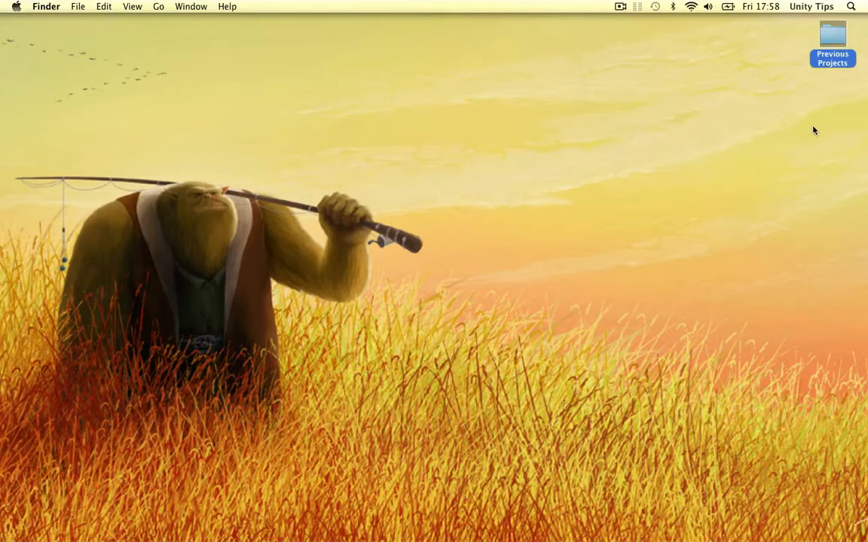
mouse_move(806, 96)
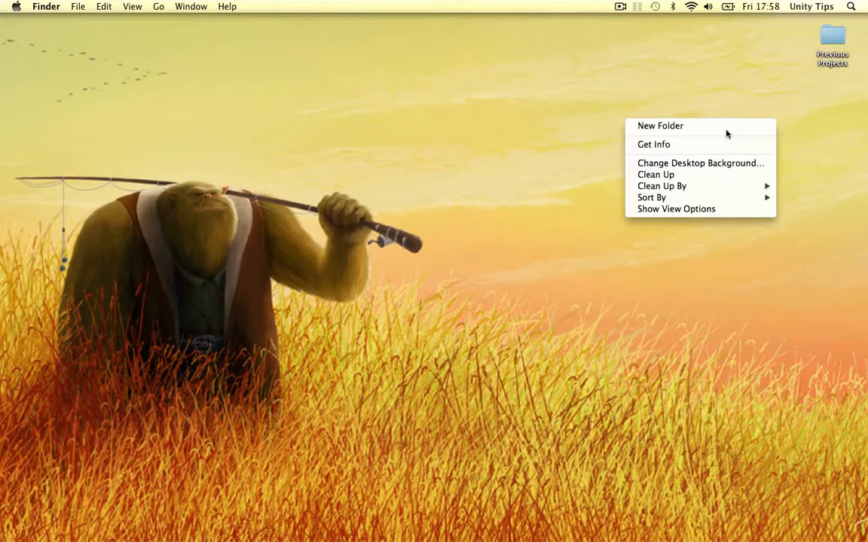
- Create two desktop folders named Source Code and Audio beneath Previous Projects
click(660, 127)
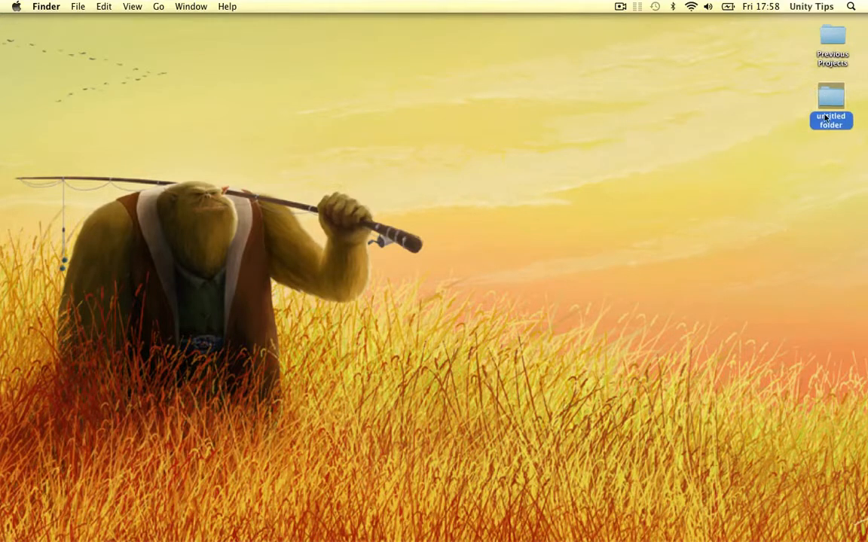
text(Source Code)
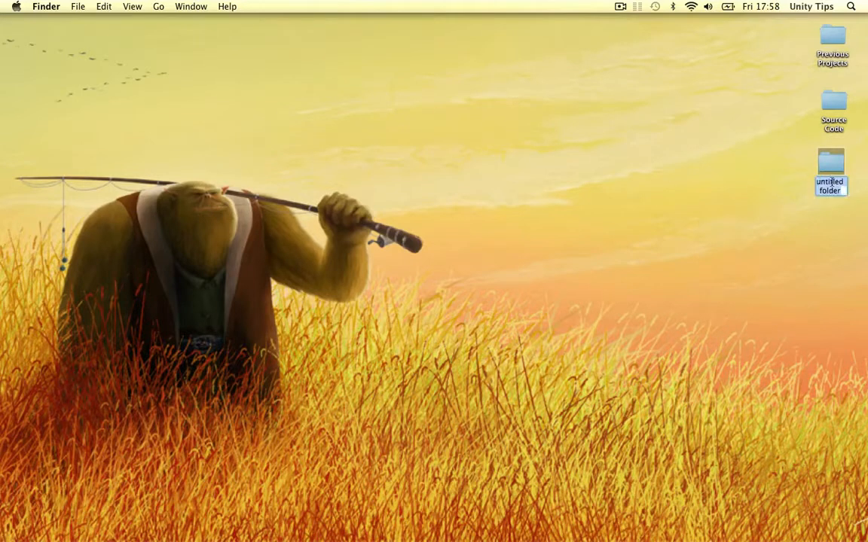
text(Audio)
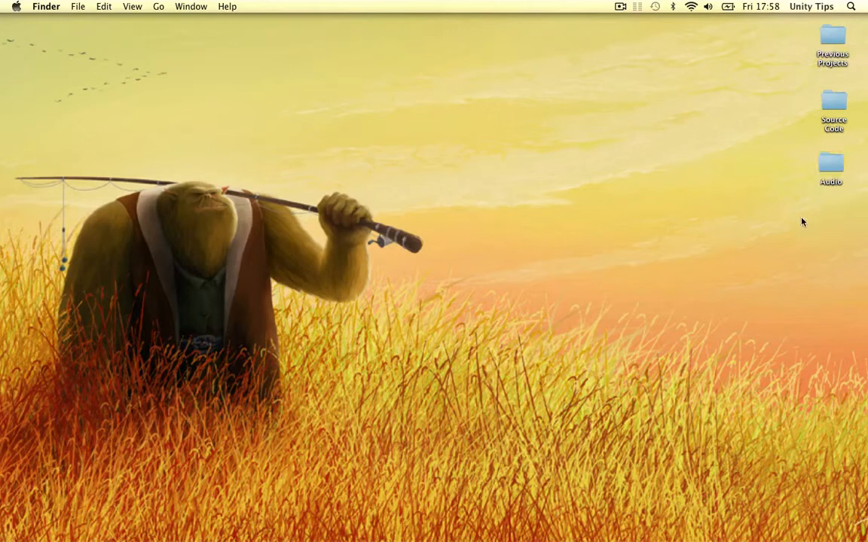
mouse_move(789, 229)
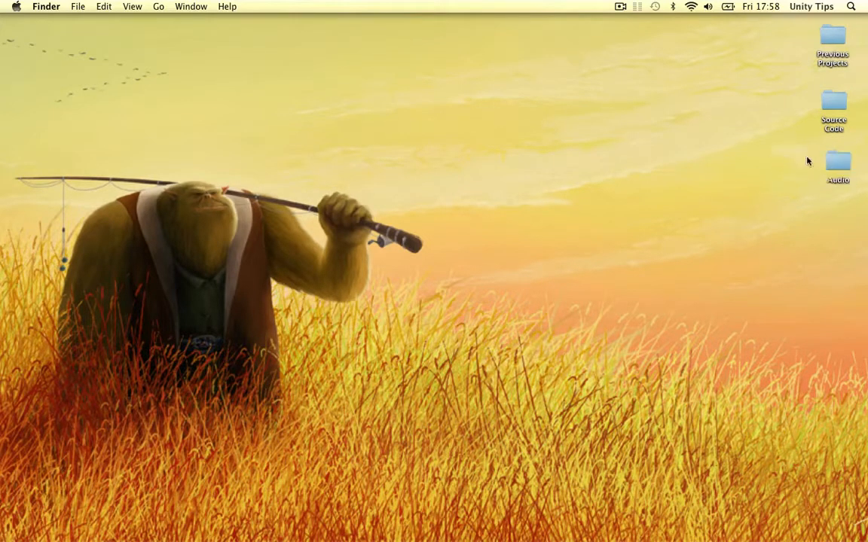
mouse_move(777, 214)
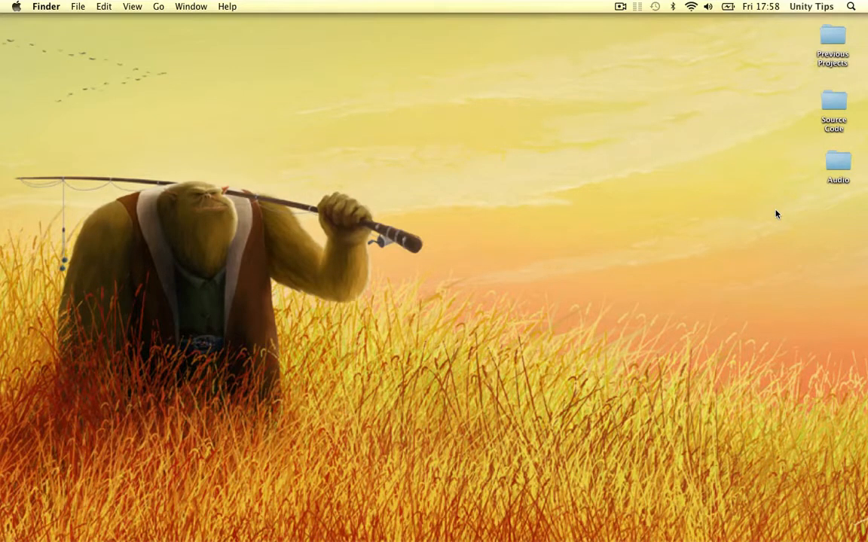
click(838, 160)
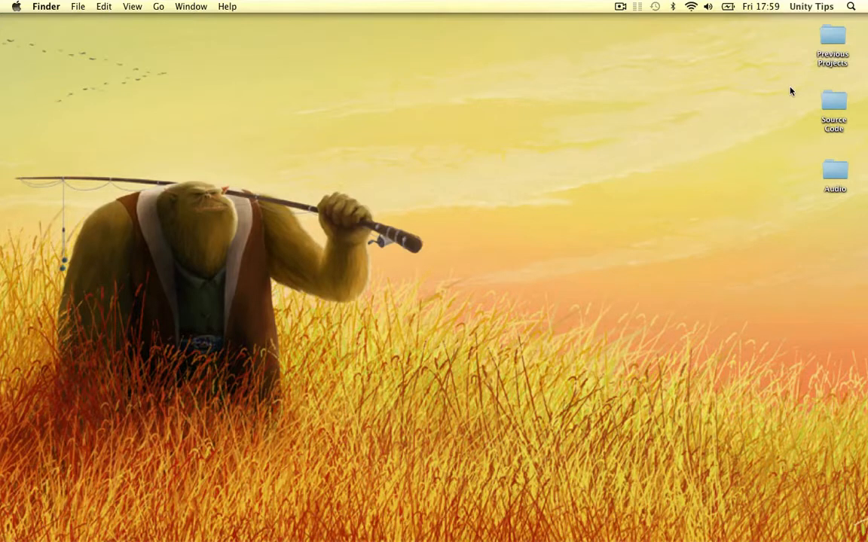
mouse_move(519, 124)
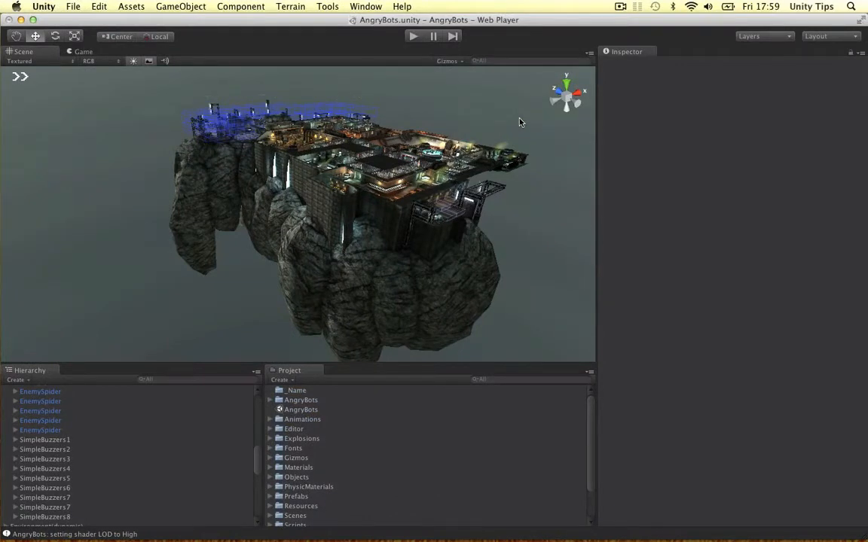
mouse_move(308, 103)
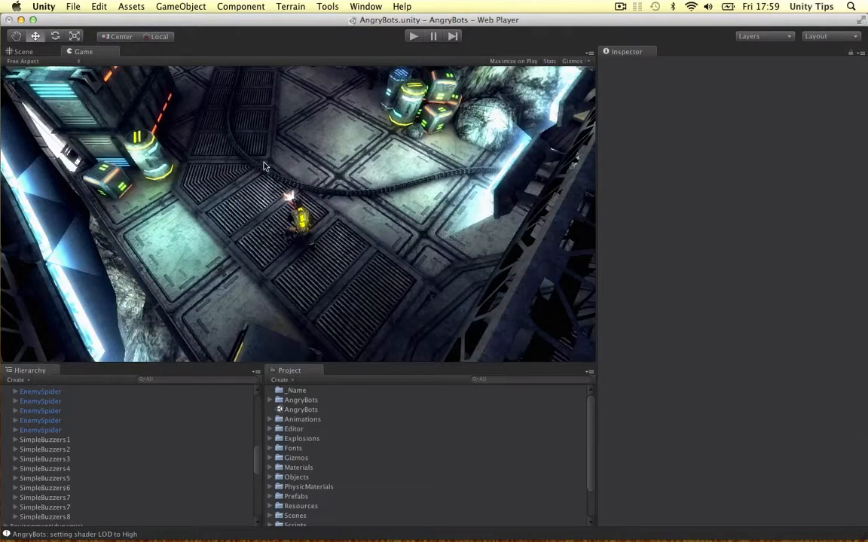
mouse_move(275, 155)
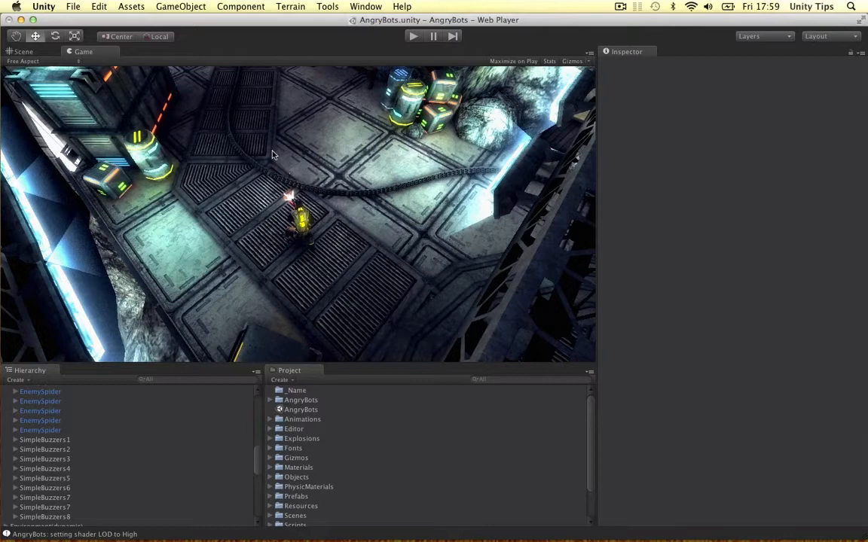
mouse_move(284, 355)
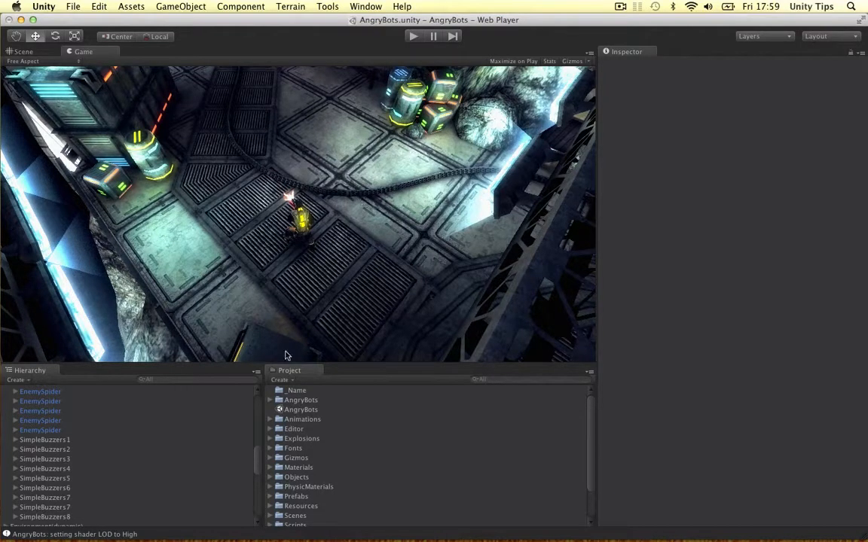
- Switch from the Game view to the Scene view showing the AngryBots level
click(23, 52)
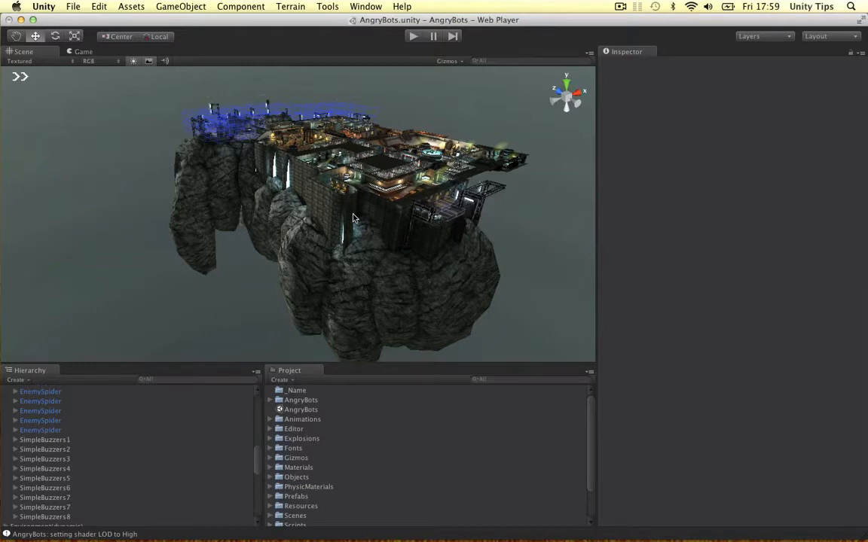
scroll(down, 3)
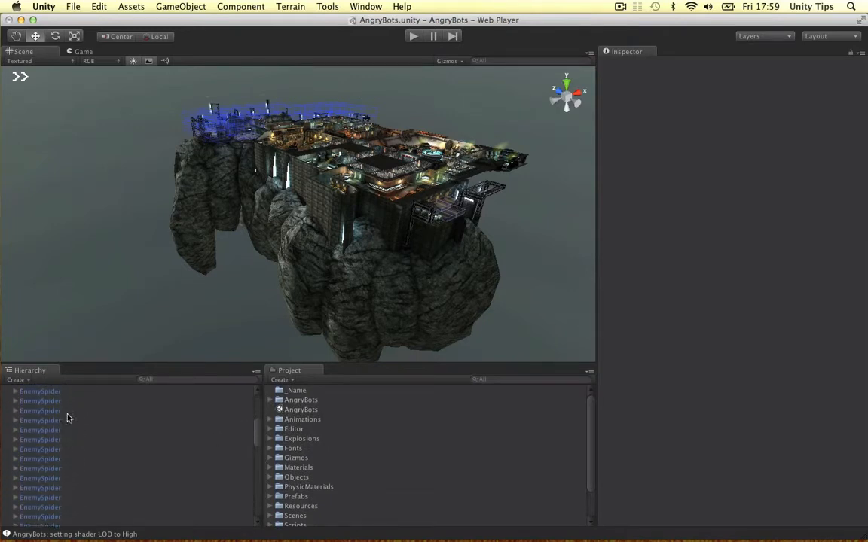
mouse_move(254, 413)
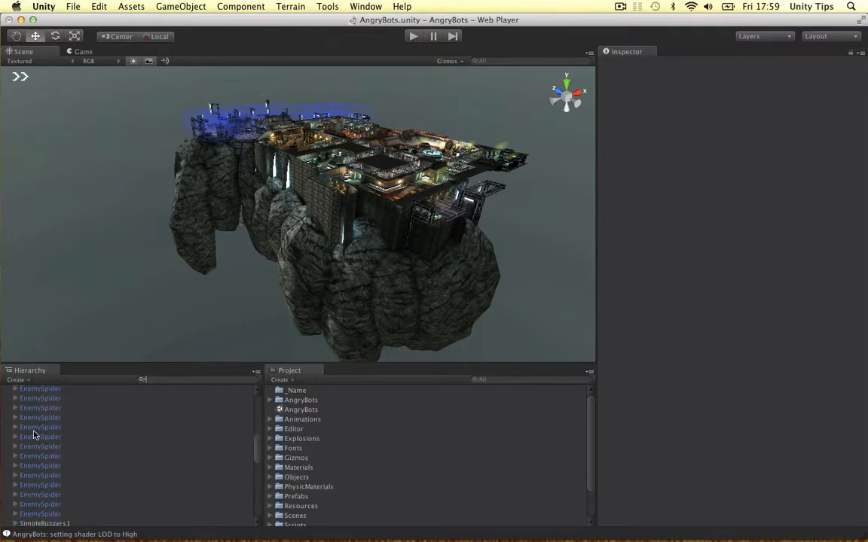
mouse_move(409, 328)
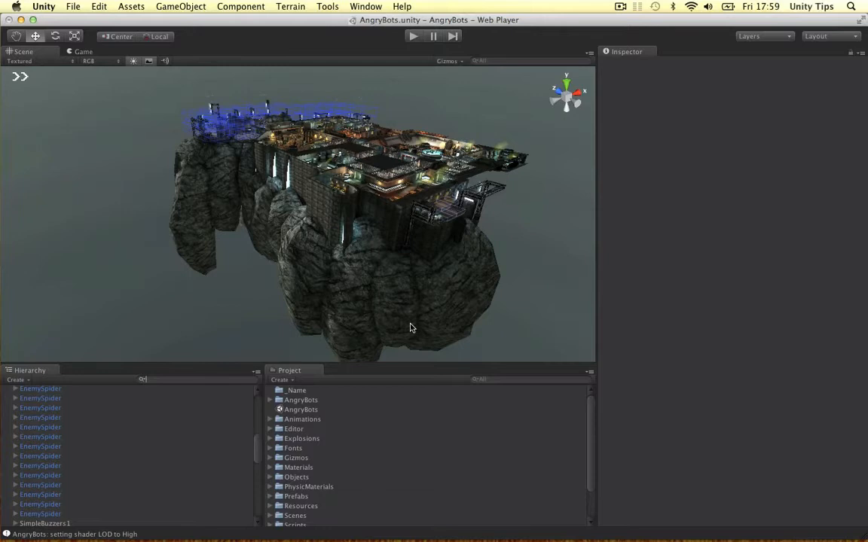
mouse_move(599, 232)
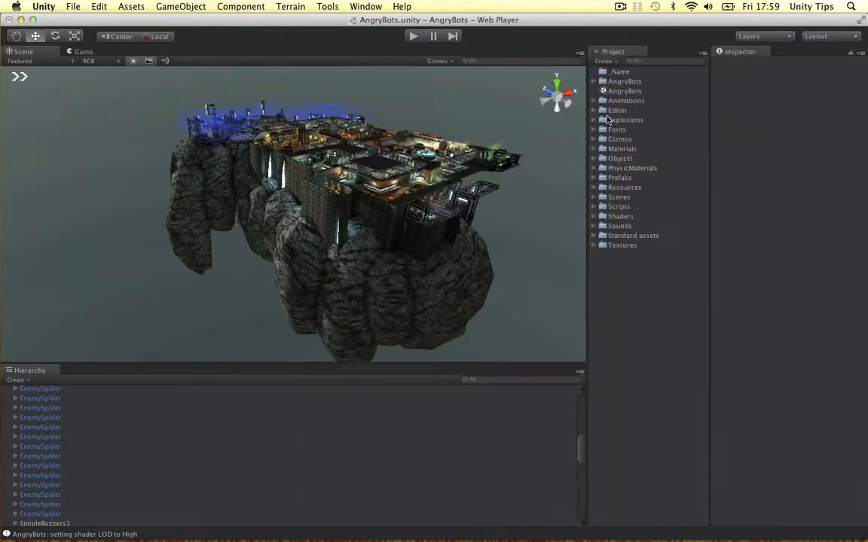
mouse_move(595, 195)
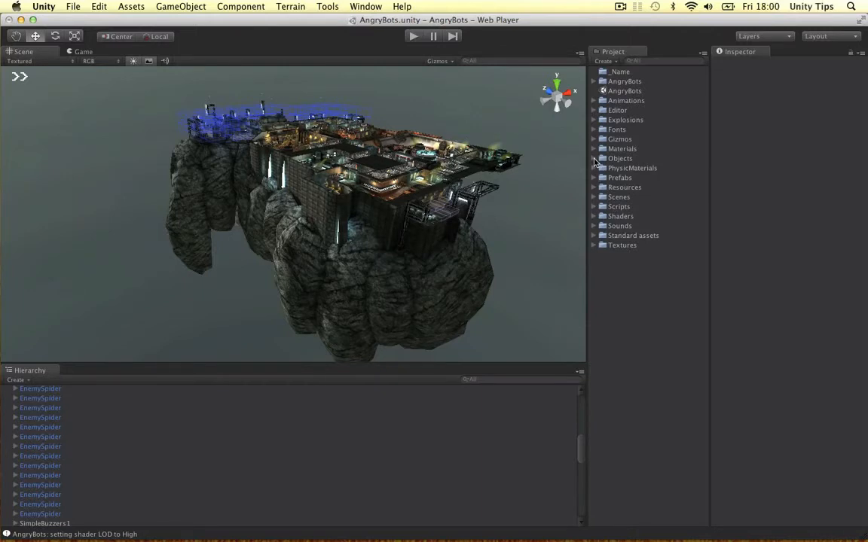
- Expand the Editor and Objects folders in the docked Project panel, then collapse them
click(617, 110)
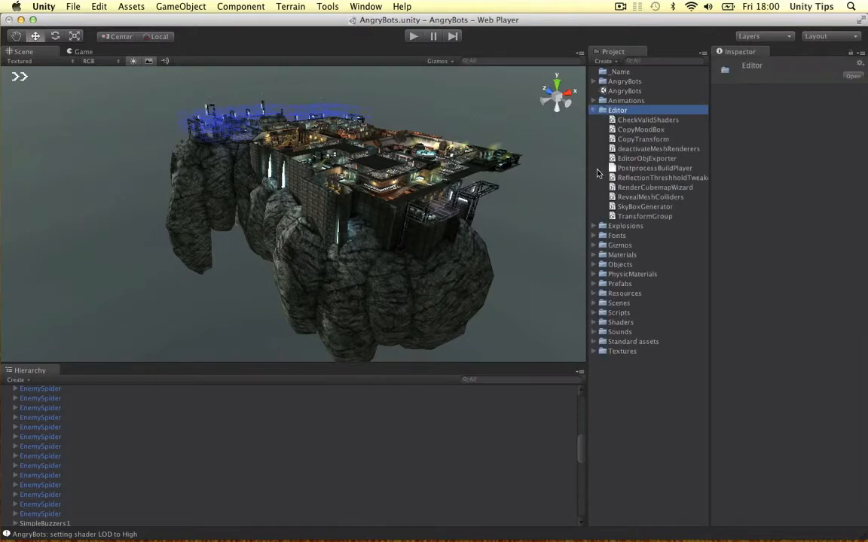
click(597, 265)
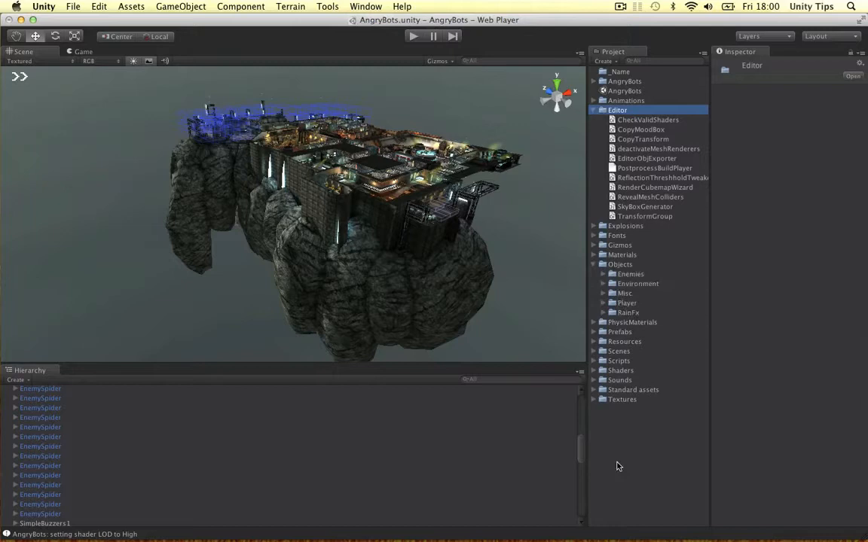
mouse_move(593, 220)
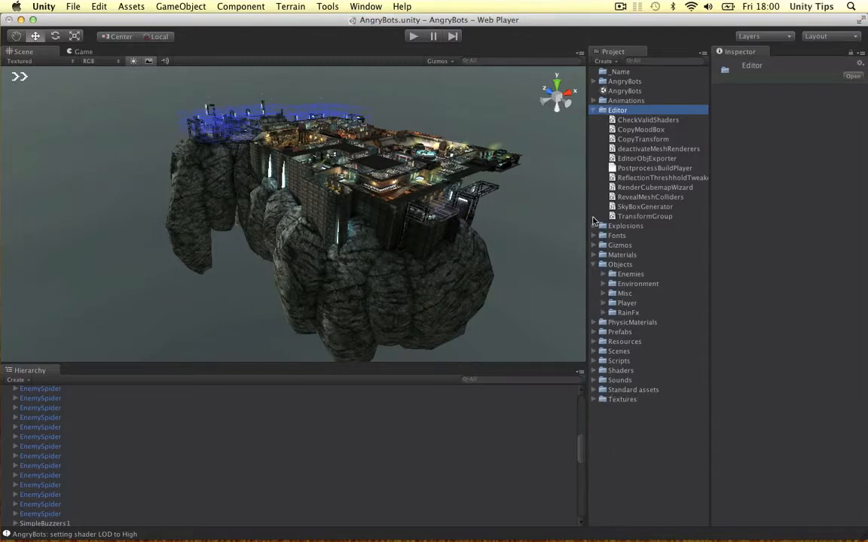
click(593, 110)
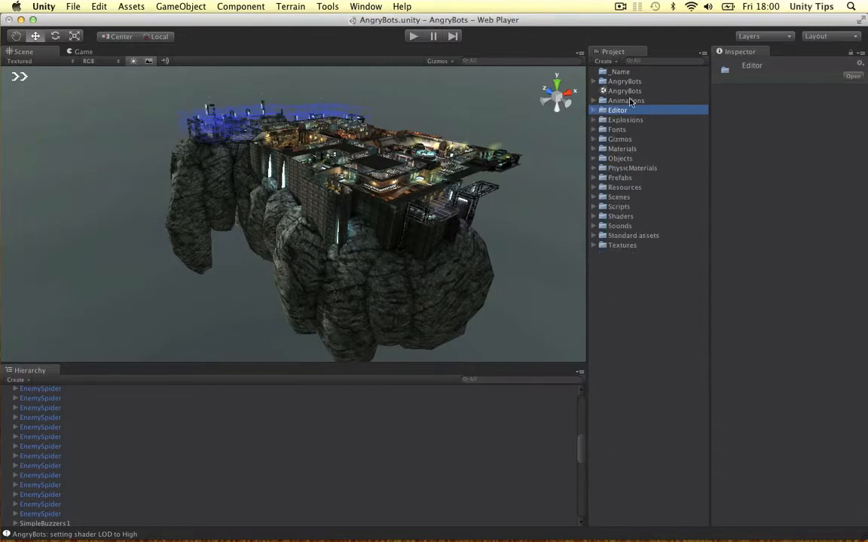
mouse_move(655, 231)
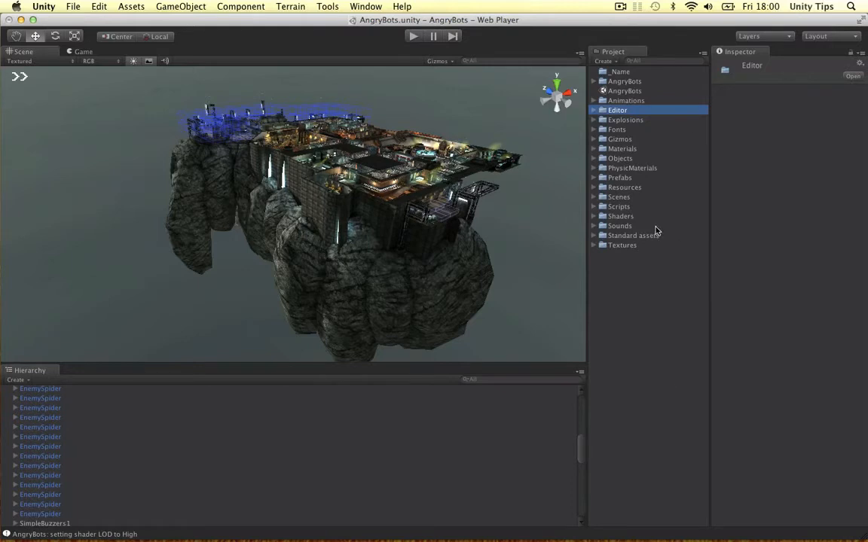
mouse_move(605, 312)
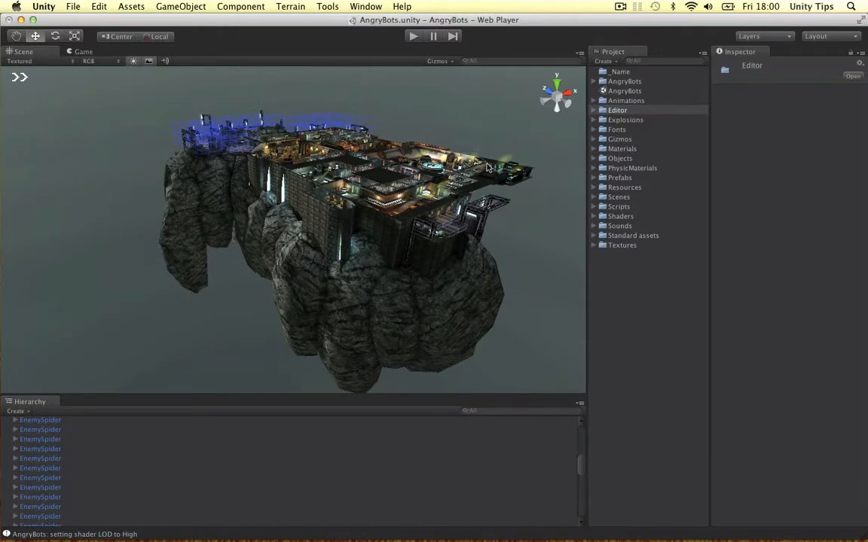
mouse_move(710, 178)
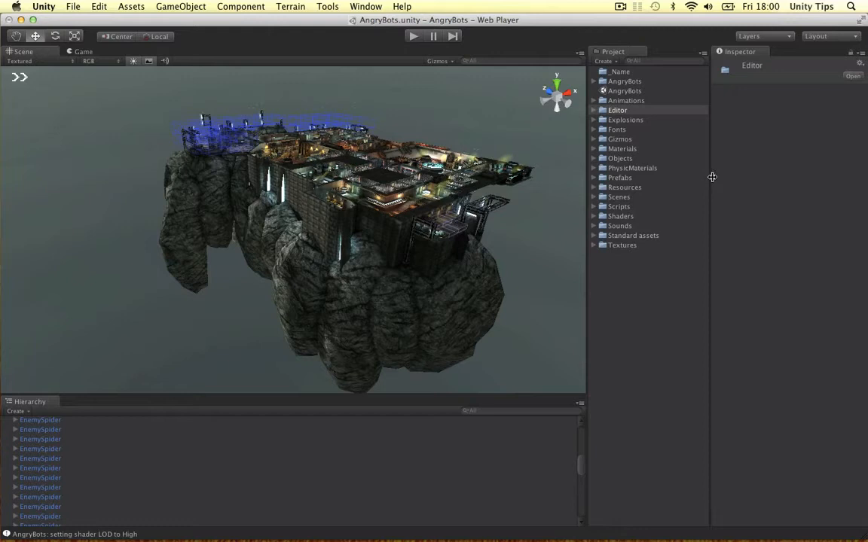
mouse_move(717, 196)
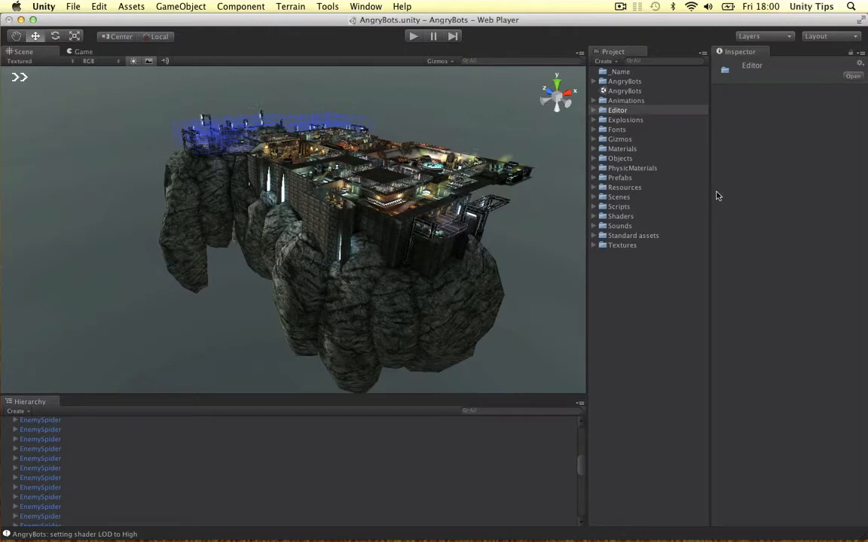
mouse_move(665, 229)
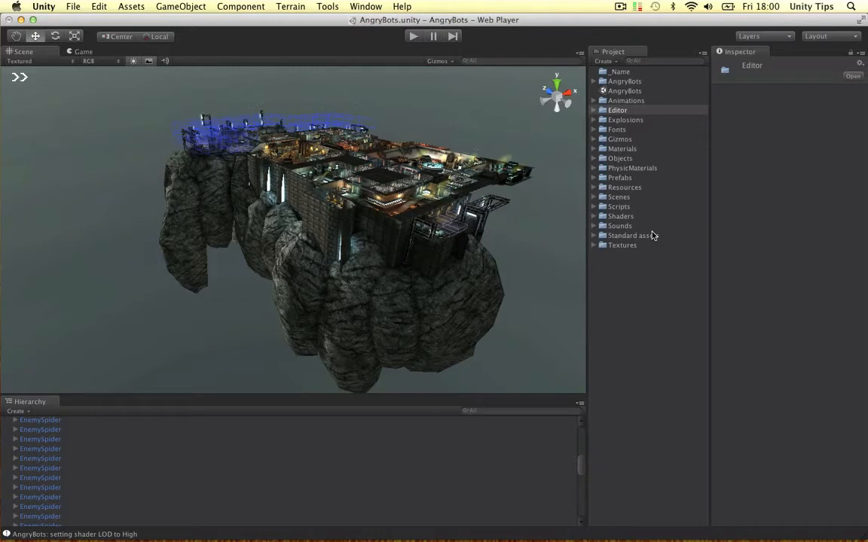
mouse_move(123, 343)
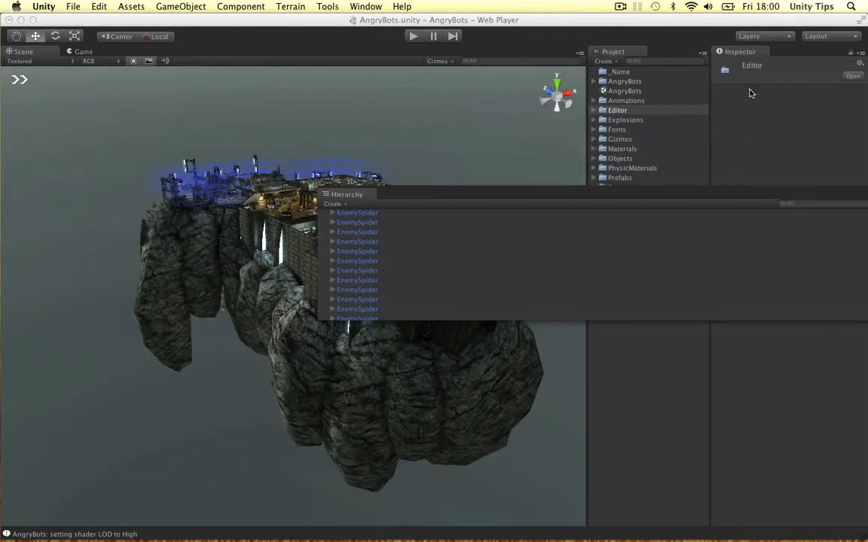
mouse_move(103, 108)
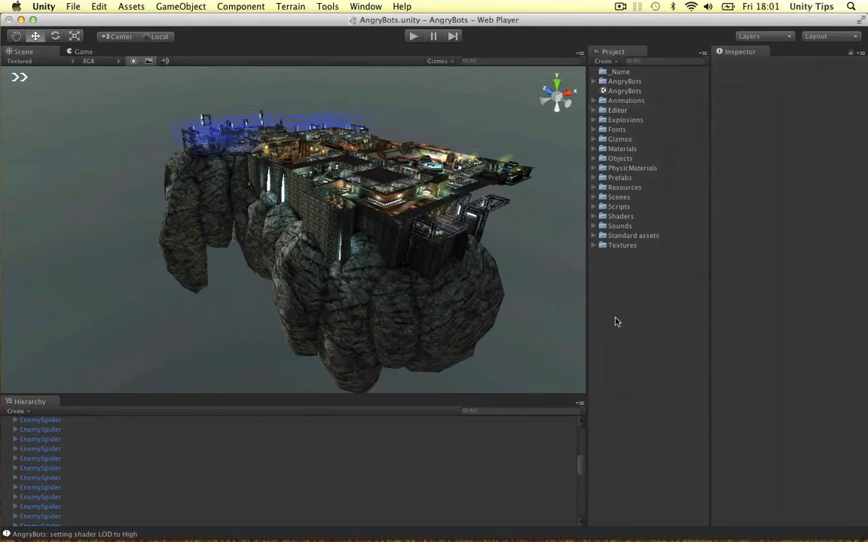
mouse_move(627, 253)
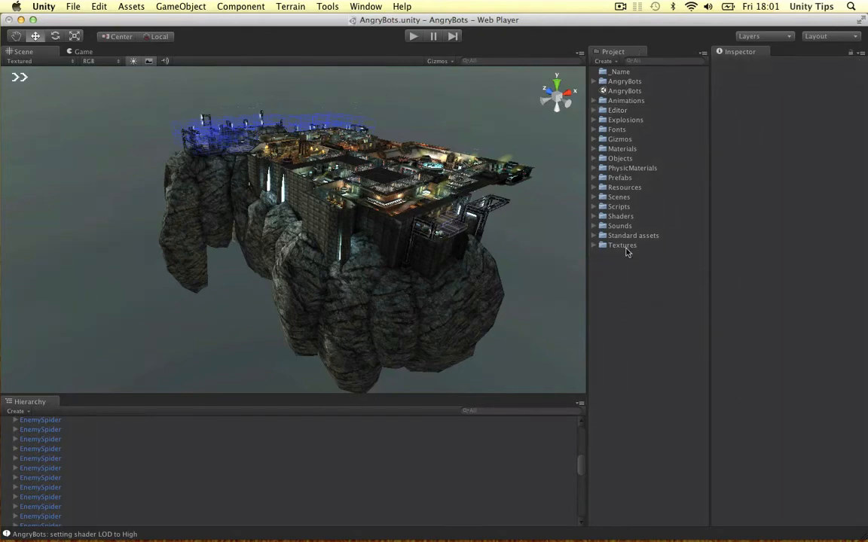
click(620, 71)
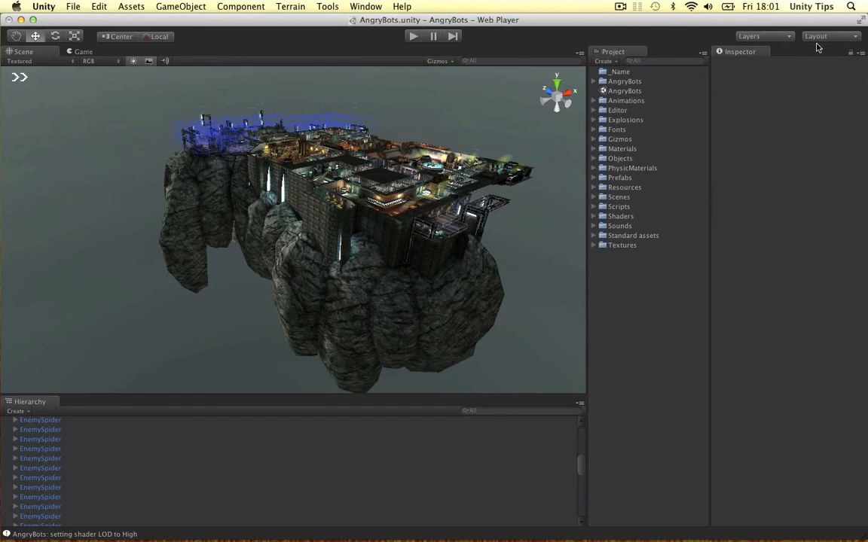
- Save the current window arrangement as a named layout via Window > Layouts
click(365, 6)
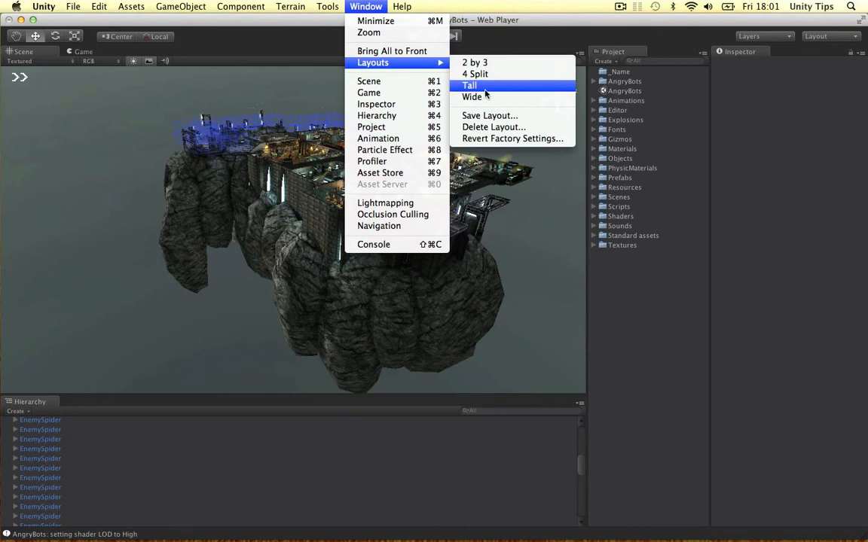
mouse_move(490, 114)
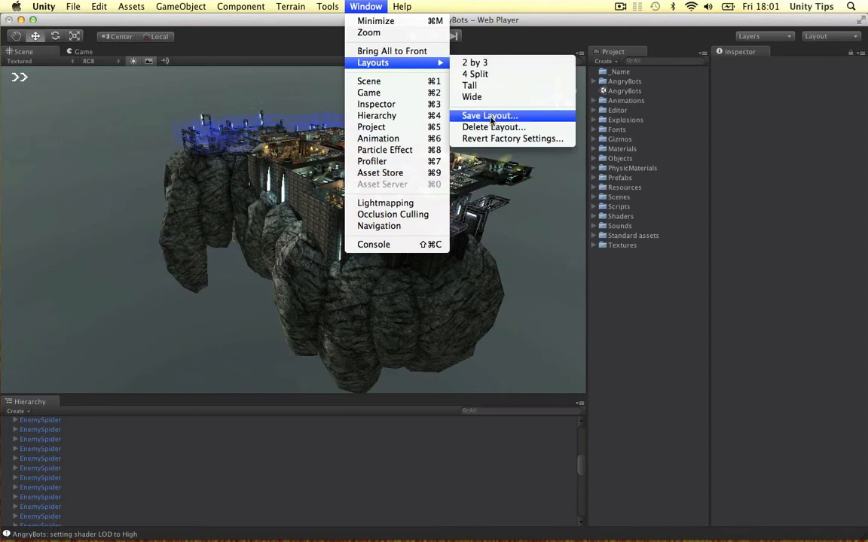
click(488, 114)
text(Laptop)
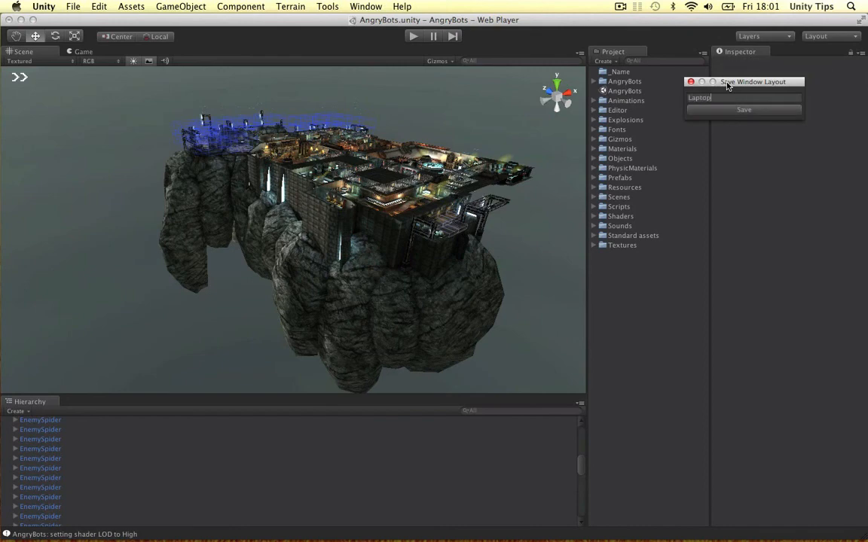
click(743, 108)
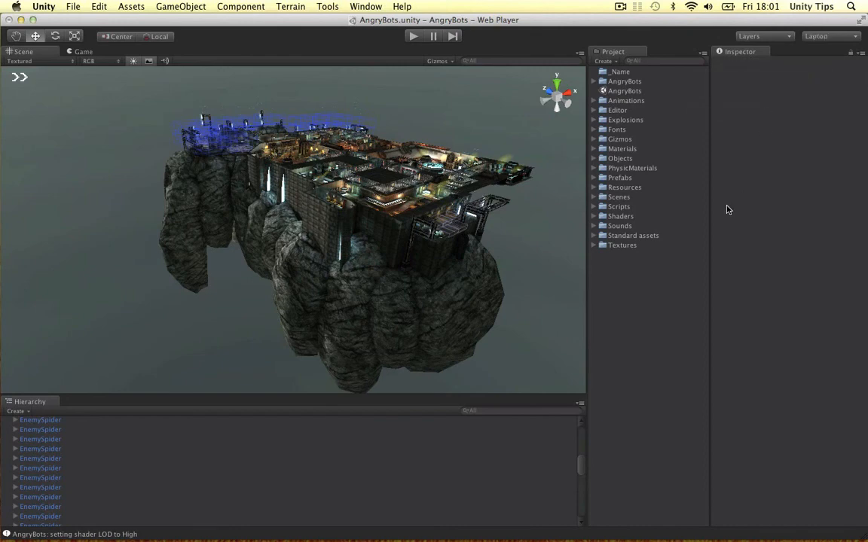
mouse_move(644, 317)
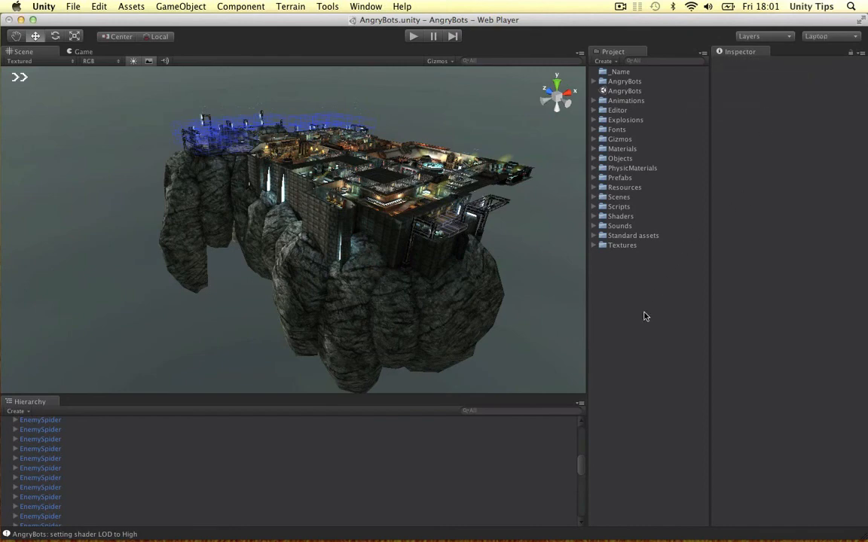